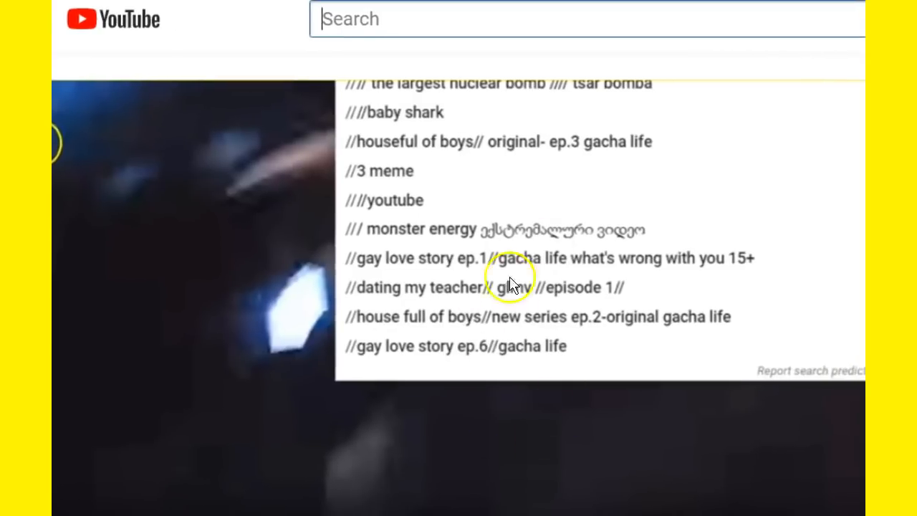
pyautogui.moveTo(602, 270)
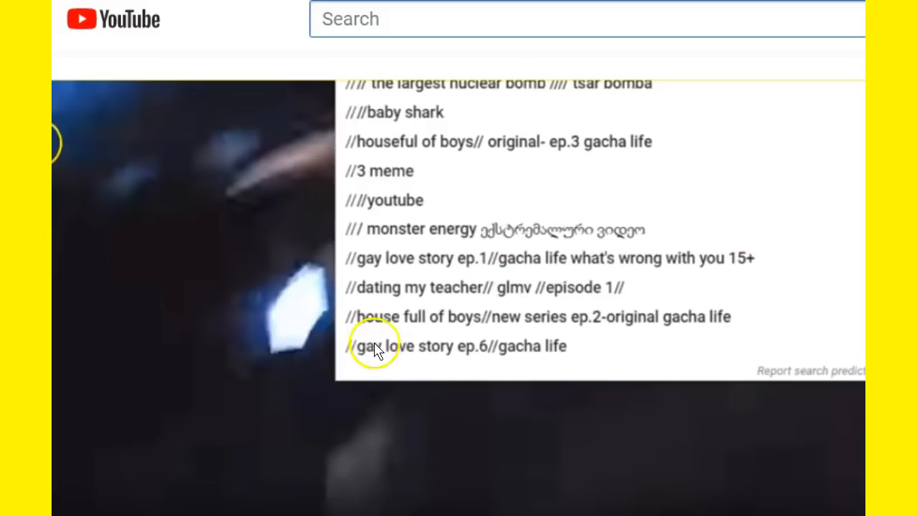
pyautogui.moveTo(577, 326)
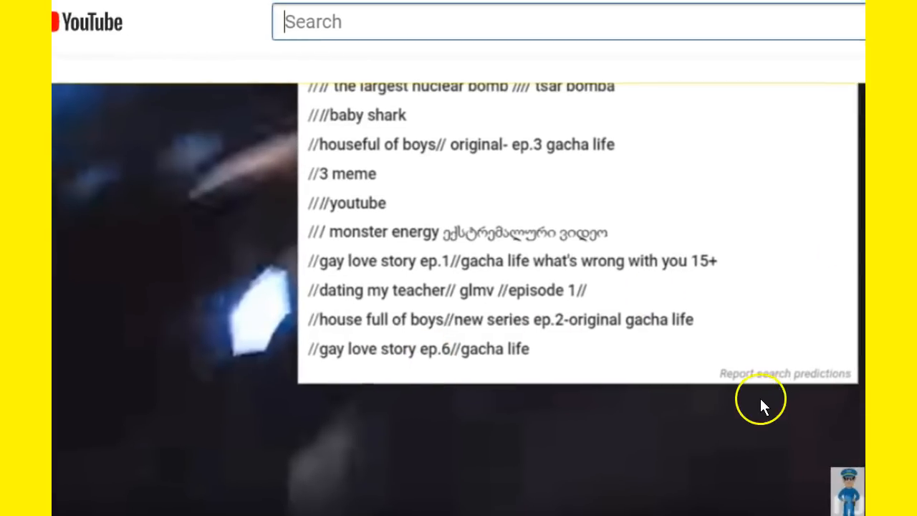
pyautogui.moveTo(832, 380)
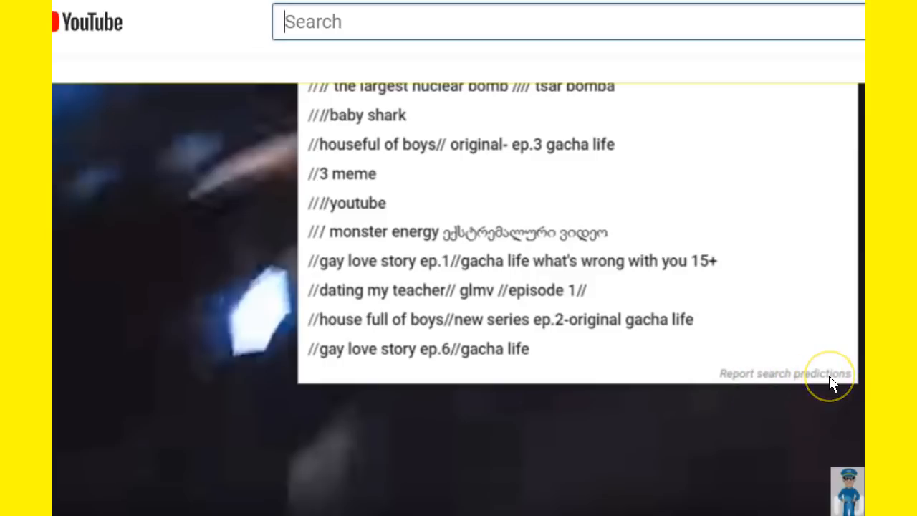
pyautogui.moveTo(433, 172)
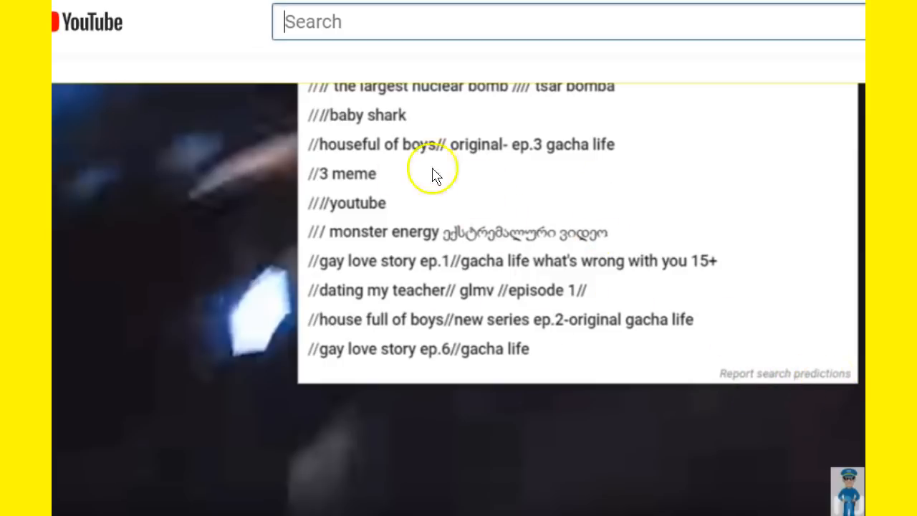
pyautogui.moveTo(677, 208)
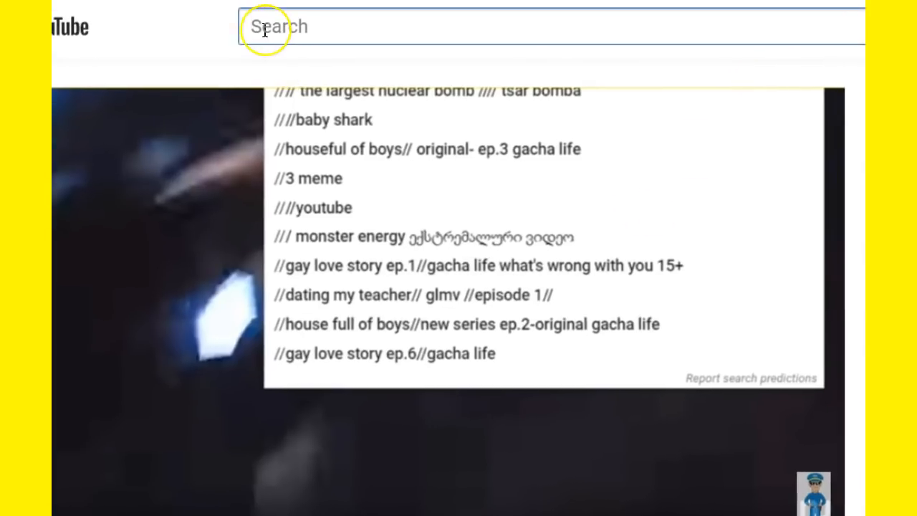
# Search Google for how to disable Chrome search and URL predictions, reaching the CNET snippet
pyautogui.click(258, 26)
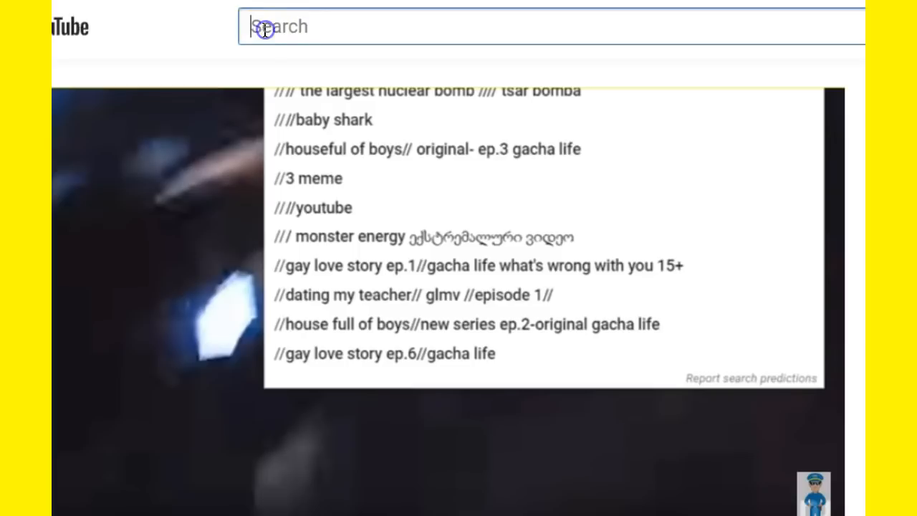
pyautogui.write('/')
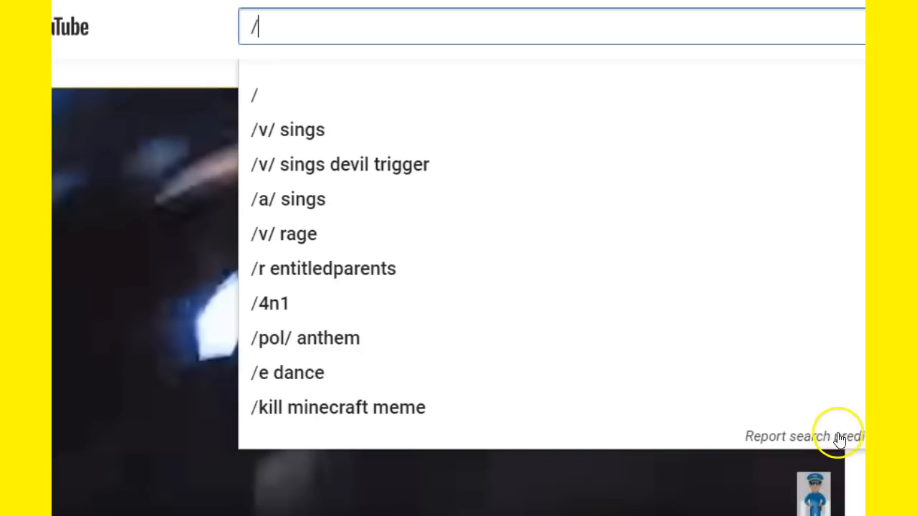
pyautogui.moveTo(390, 199)
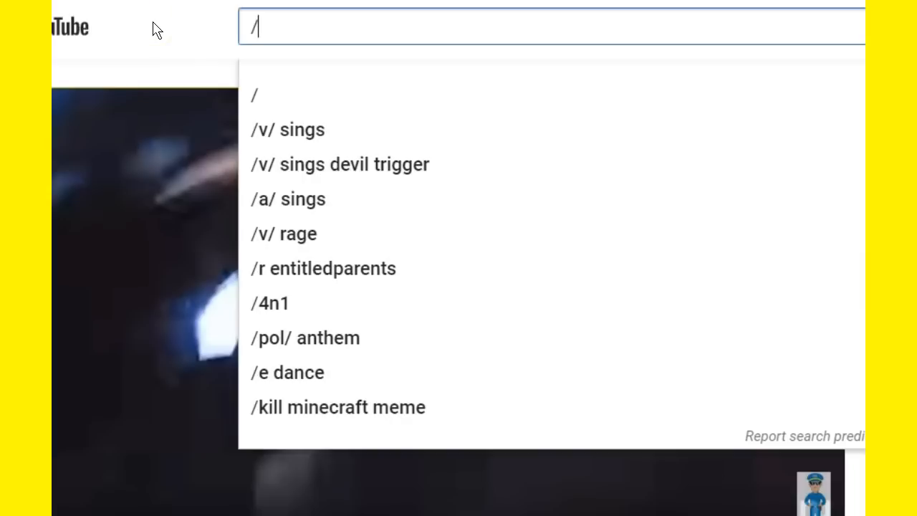
pyautogui.write('/')
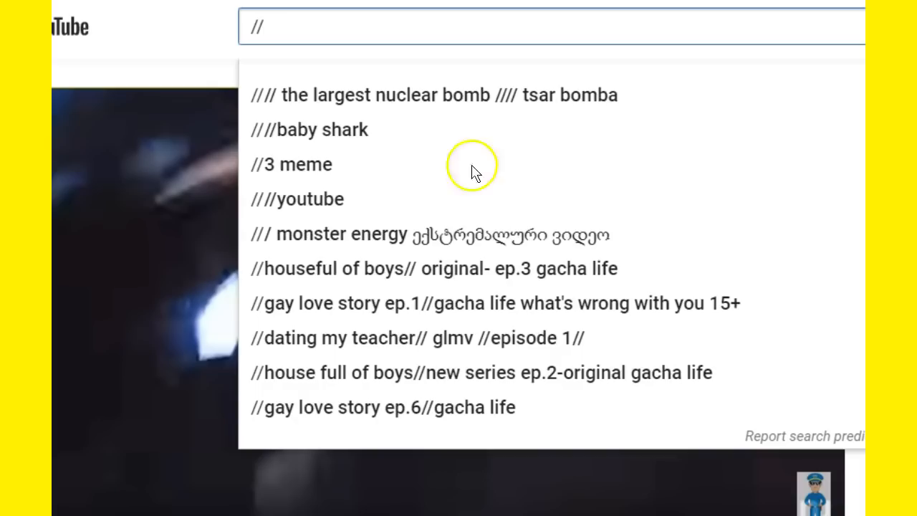
pyautogui.moveTo(602, 247)
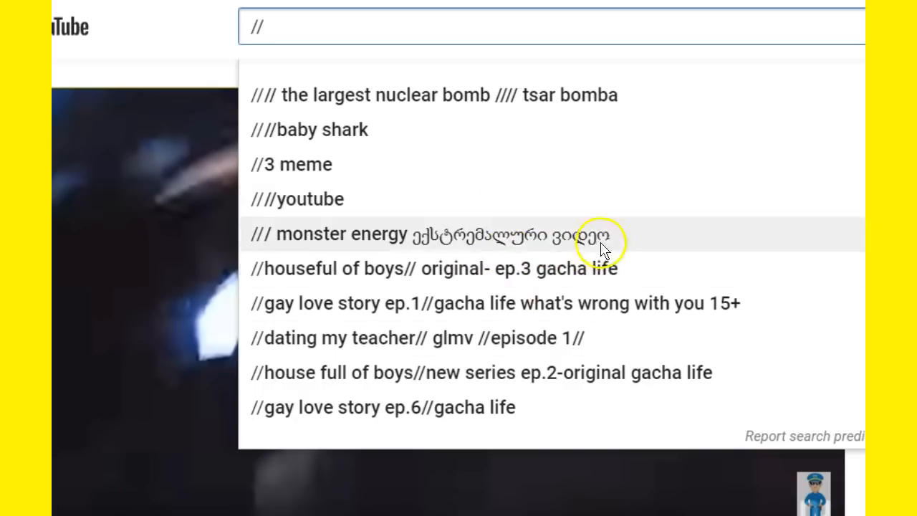
pyautogui.moveTo(351, 198)
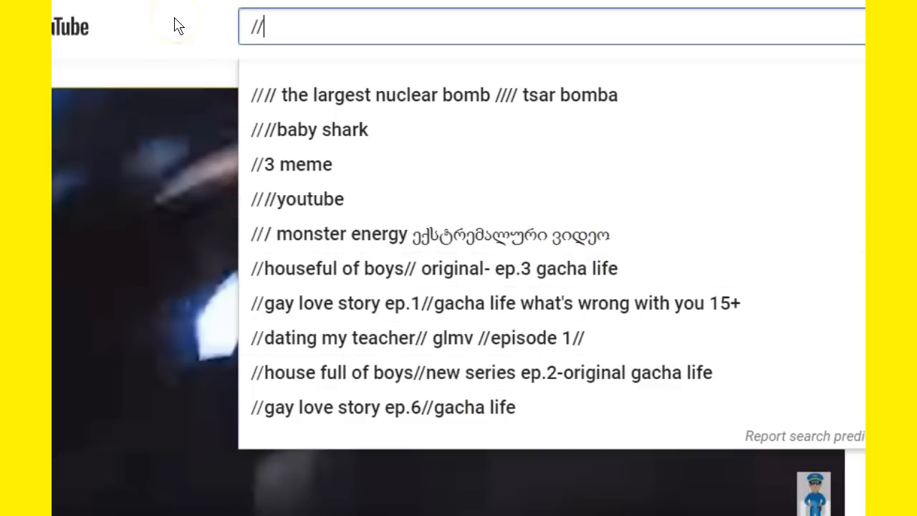
pyautogui.write('/')
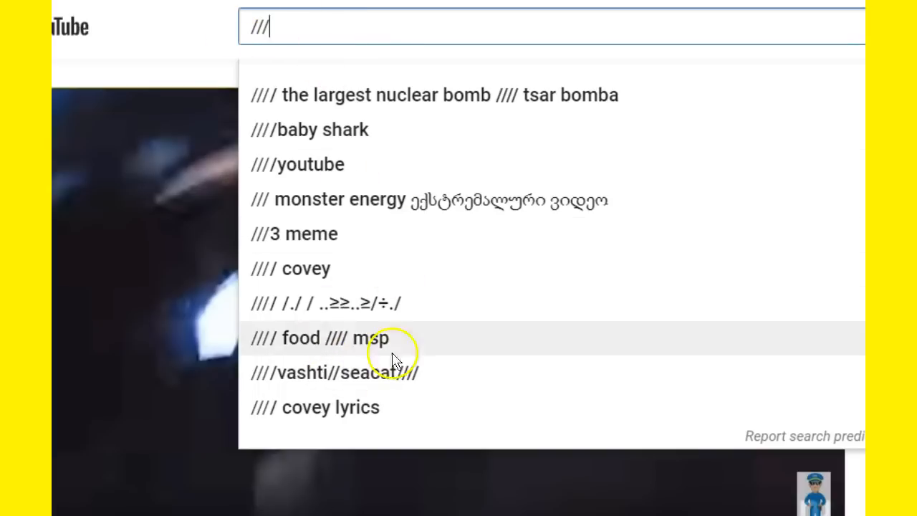
pyautogui.moveTo(383, 407)
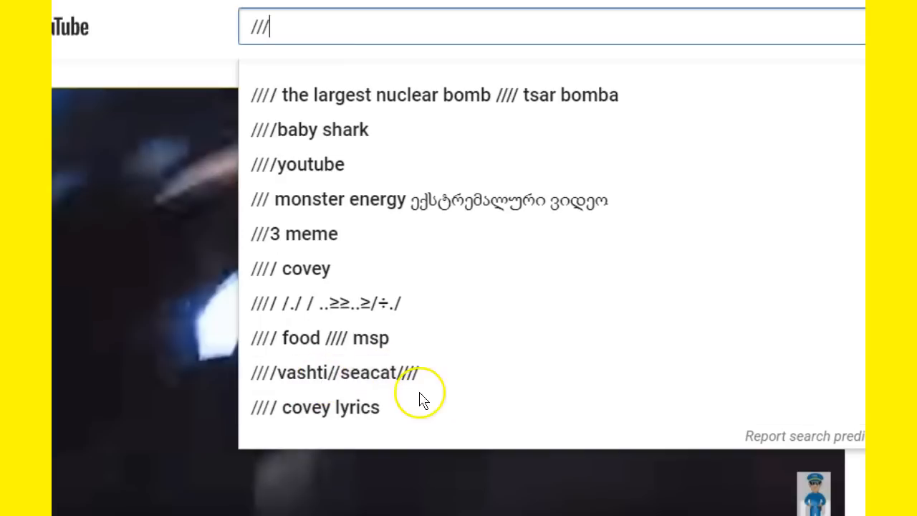
pyautogui.moveTo(283, 164)
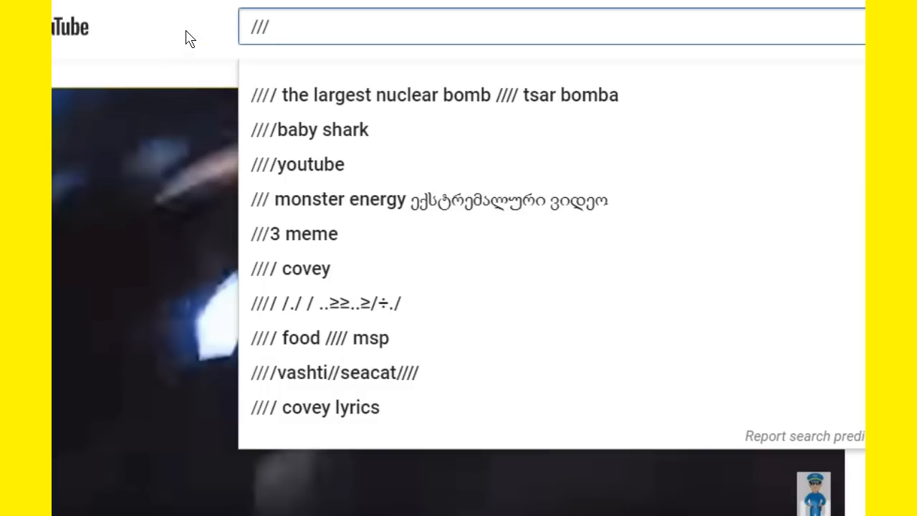
pyautogui.write('/')
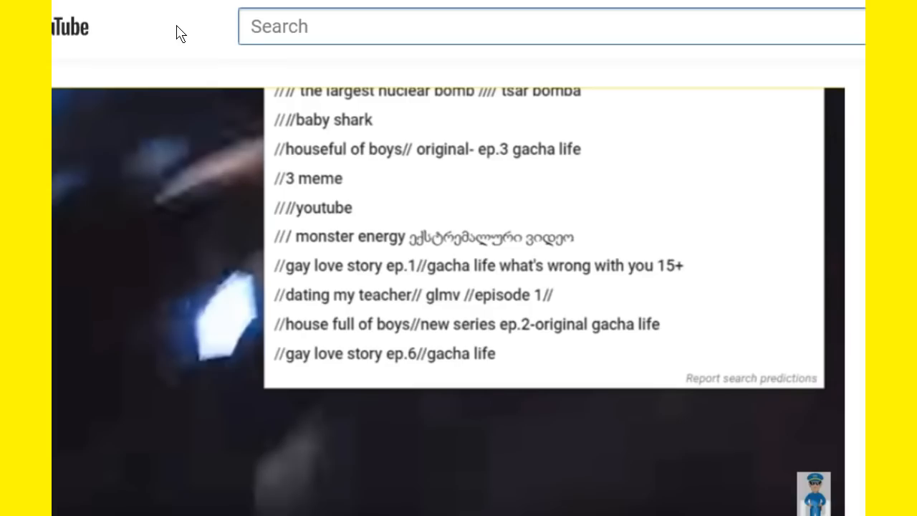
pyautogui.write('.')
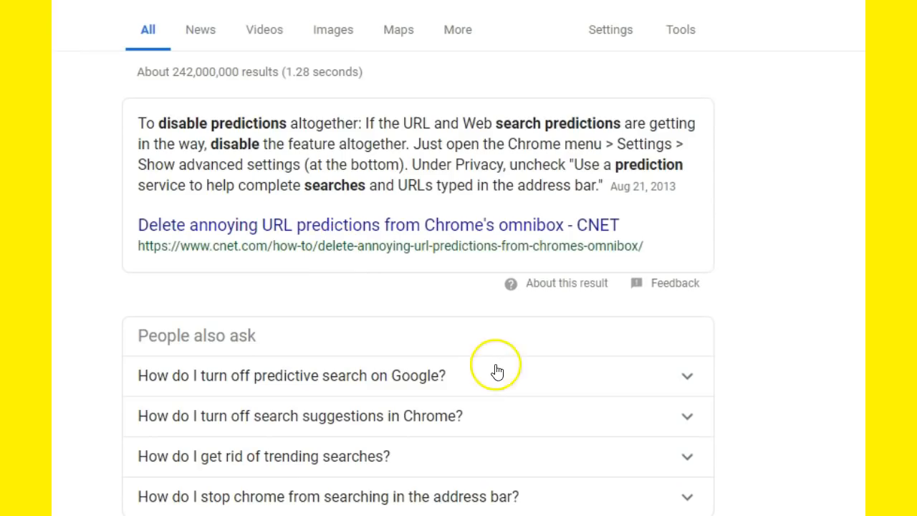
pyautogui.moveTo(604, 168)
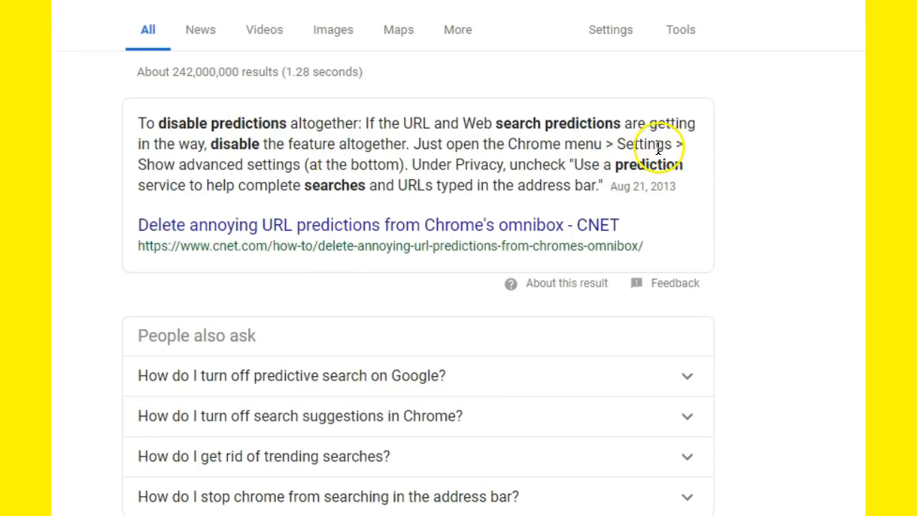
pyautogui.moveTo(287, 159)
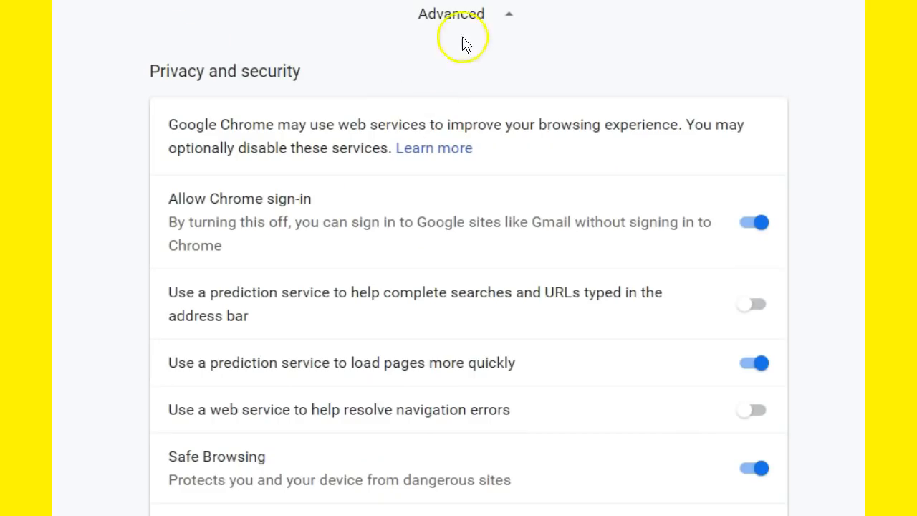
pyautogui.moveTo(287, 74)
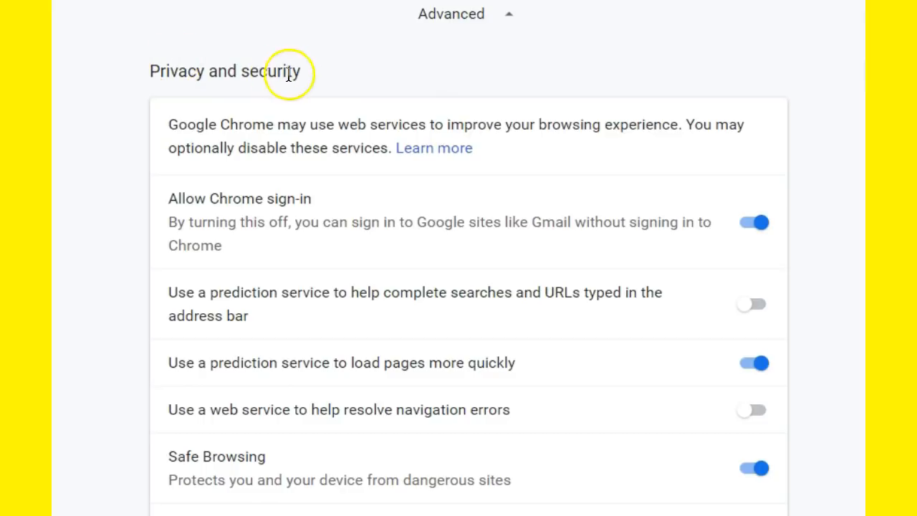
pyautogui.moveTo(186, 307)
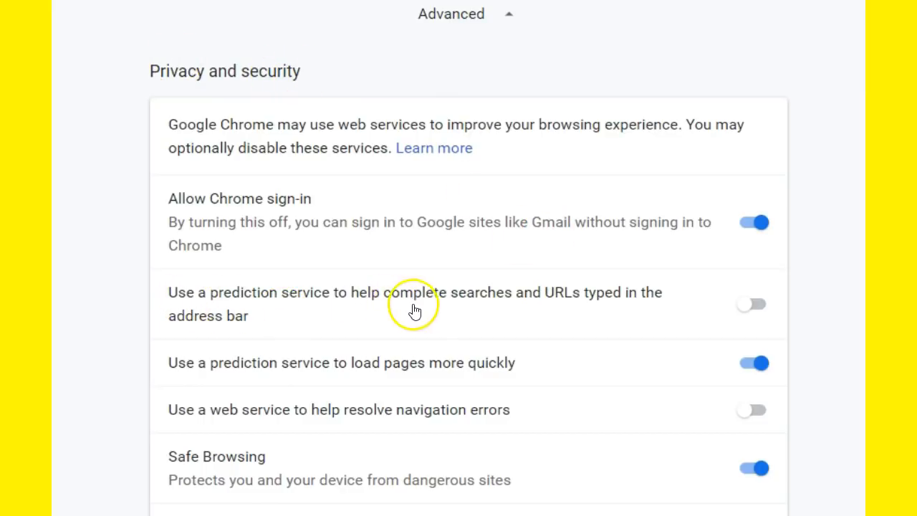
pyautogui.moveTo(587, 333)
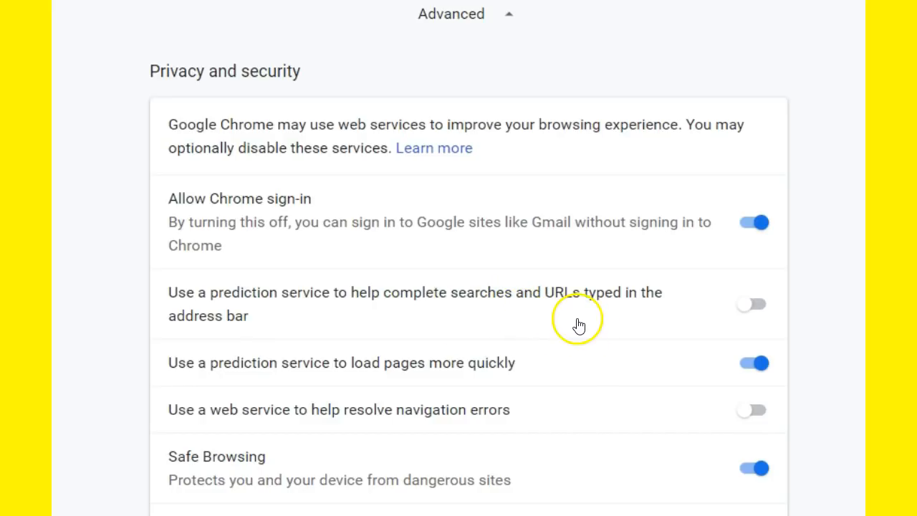
pyautogui.moveTo(640, 309)
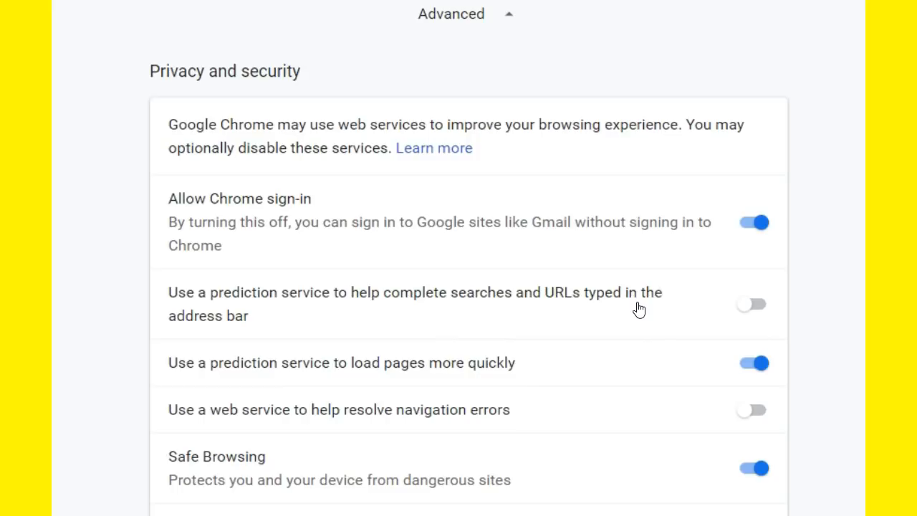
# Toggle 'Use a prediction service to help complete searches and URLs' on, then back off
pyautogui.click(751, 303)
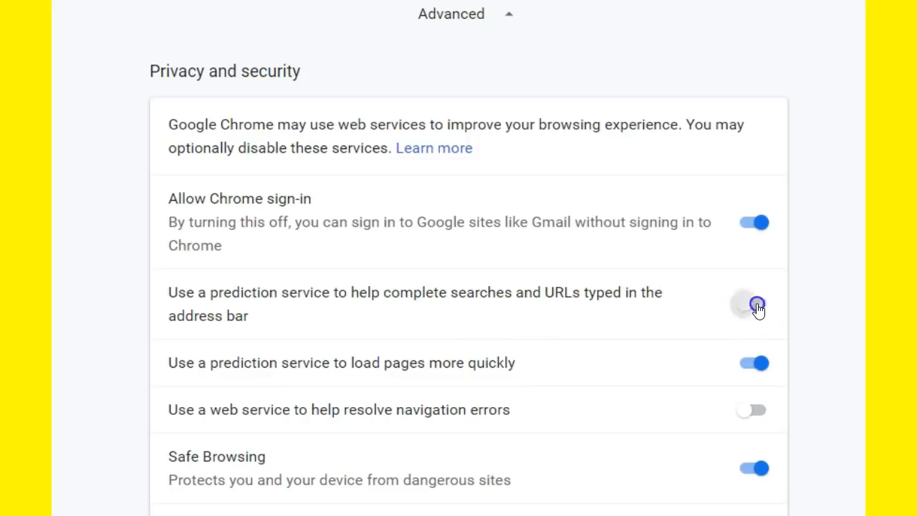
pyautogui.click(753, 303)
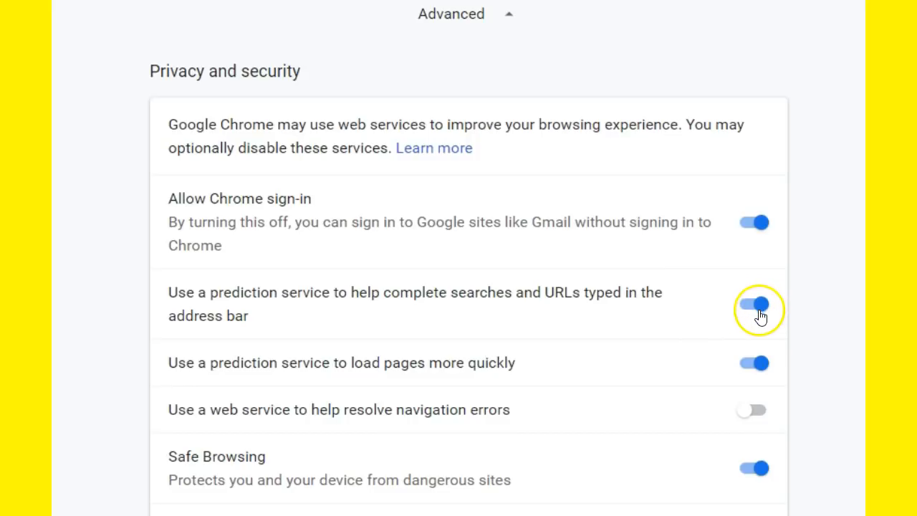
pyautogui.click(752, 303)
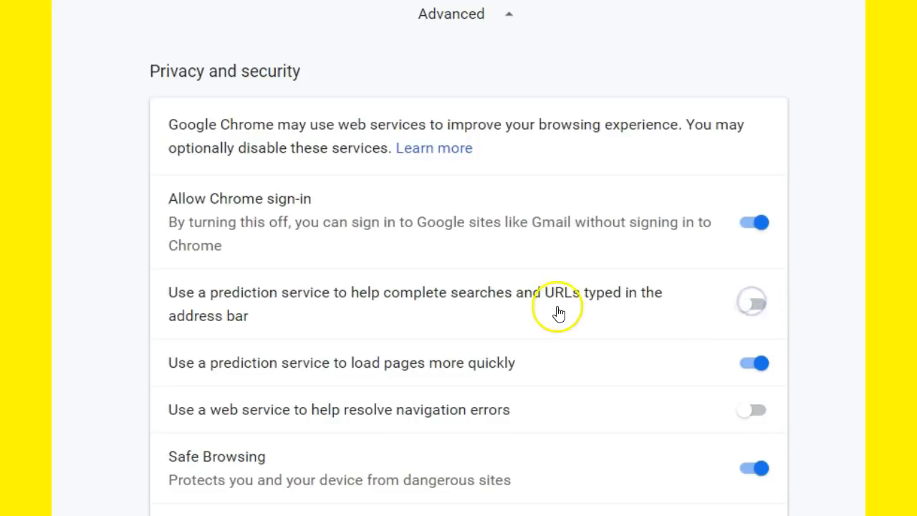